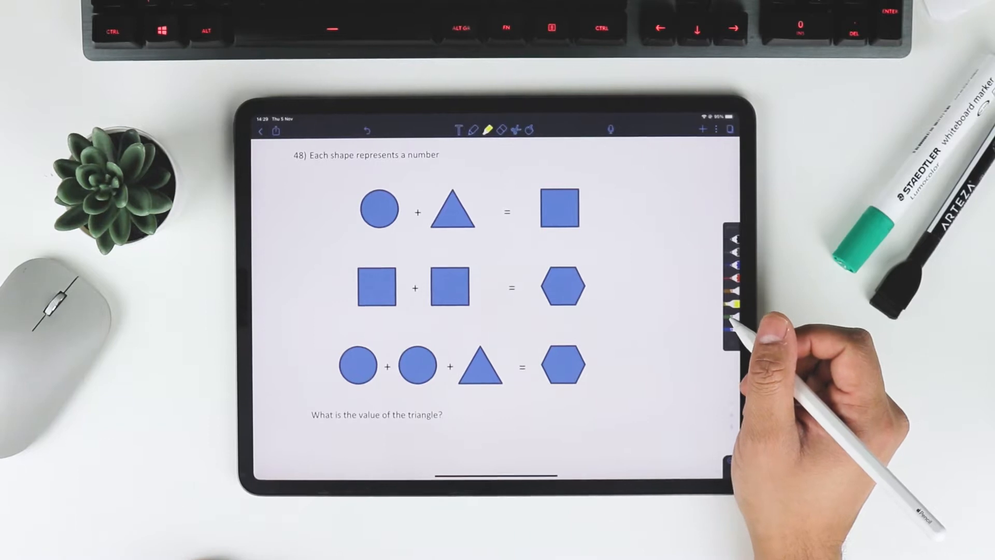
pyautogui.moveTo(762, 343)
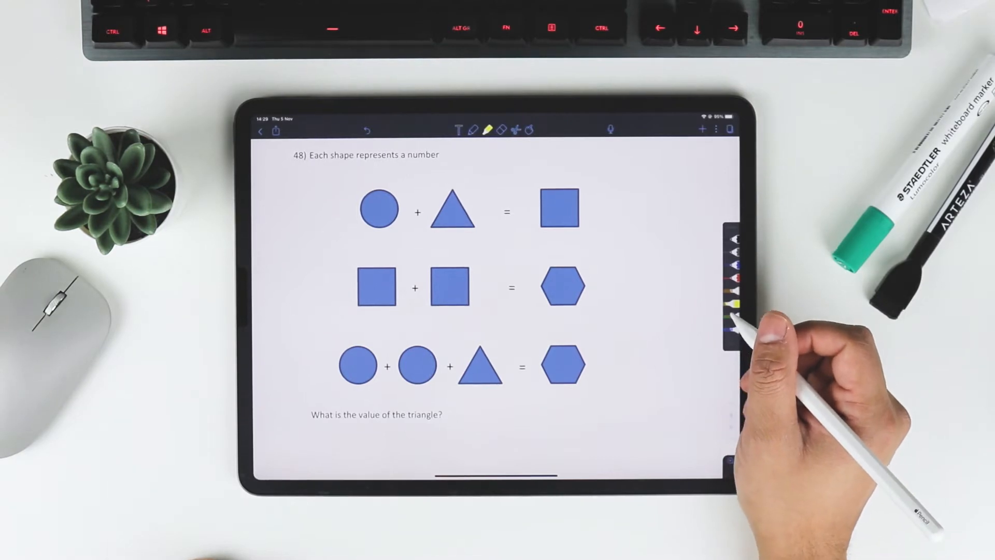
# Pick the pen tool to begin annotating the shape-equation puzzle
pyautogui.click(732, 303)
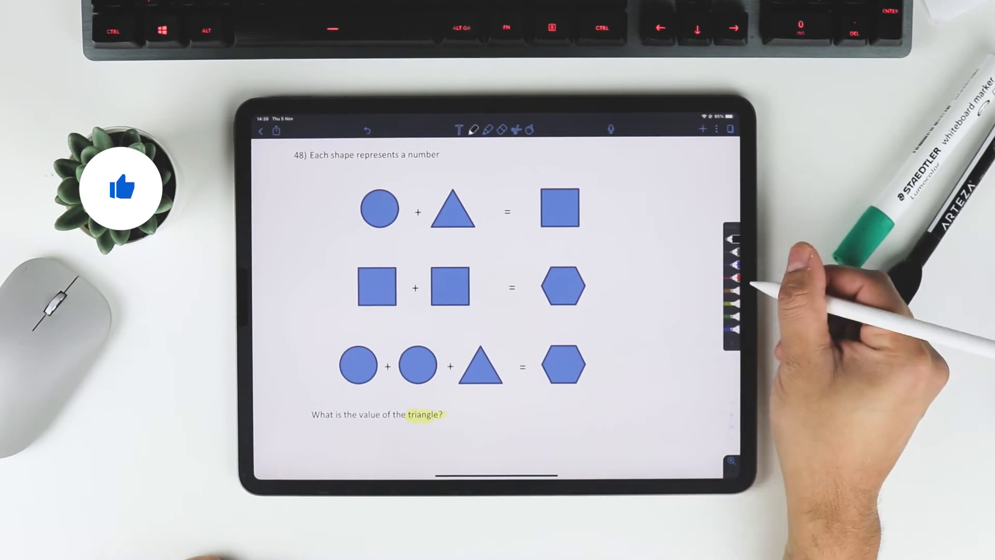
pyautogui.moveTo(444, 286)
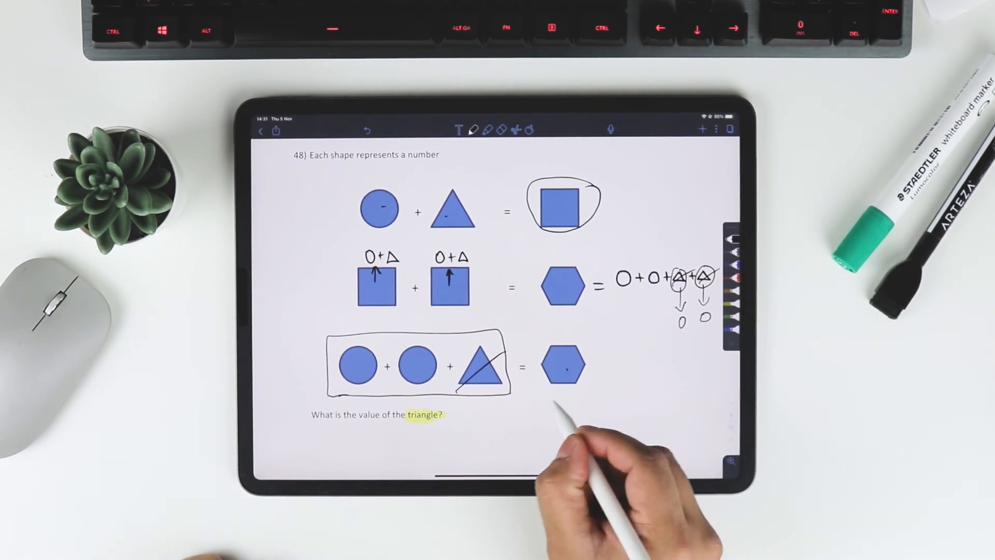
pyautogui.moveTo(520, 444)
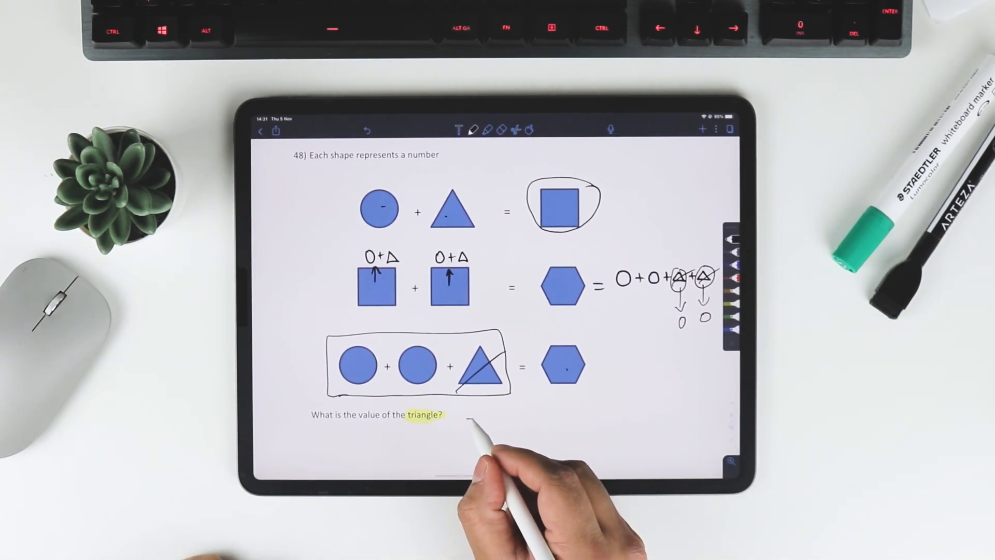